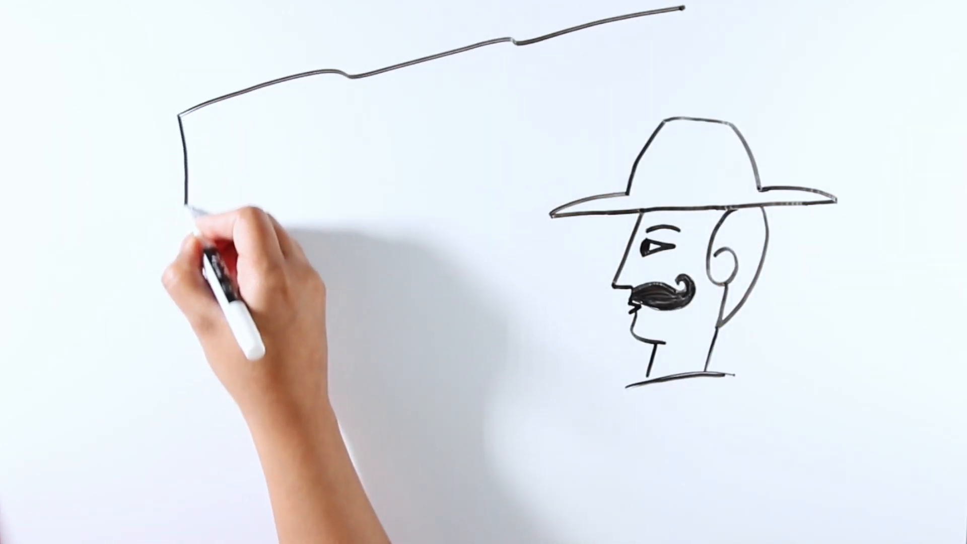
Draw the flag's left vertical edge downward to near the bottom of the board
left_click_drag(191, 209, 142, 505)
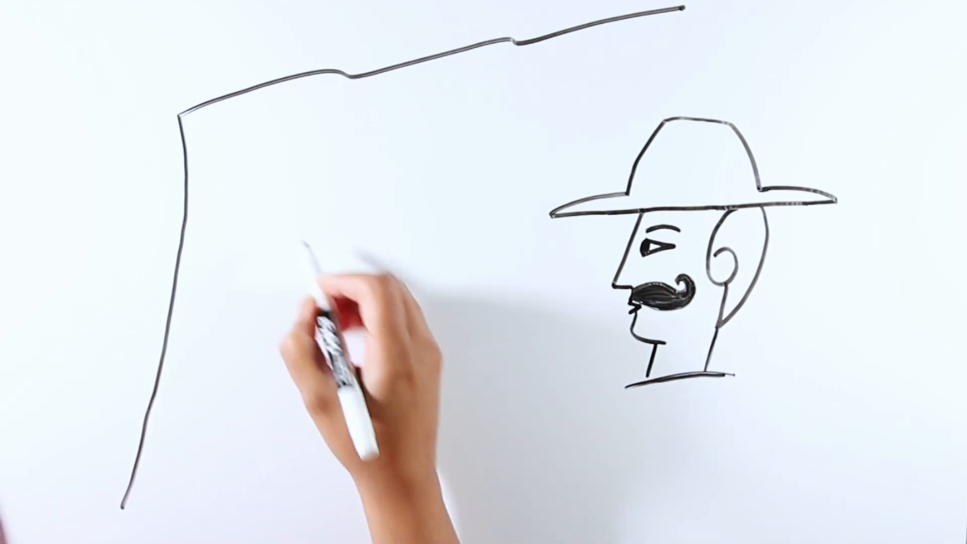